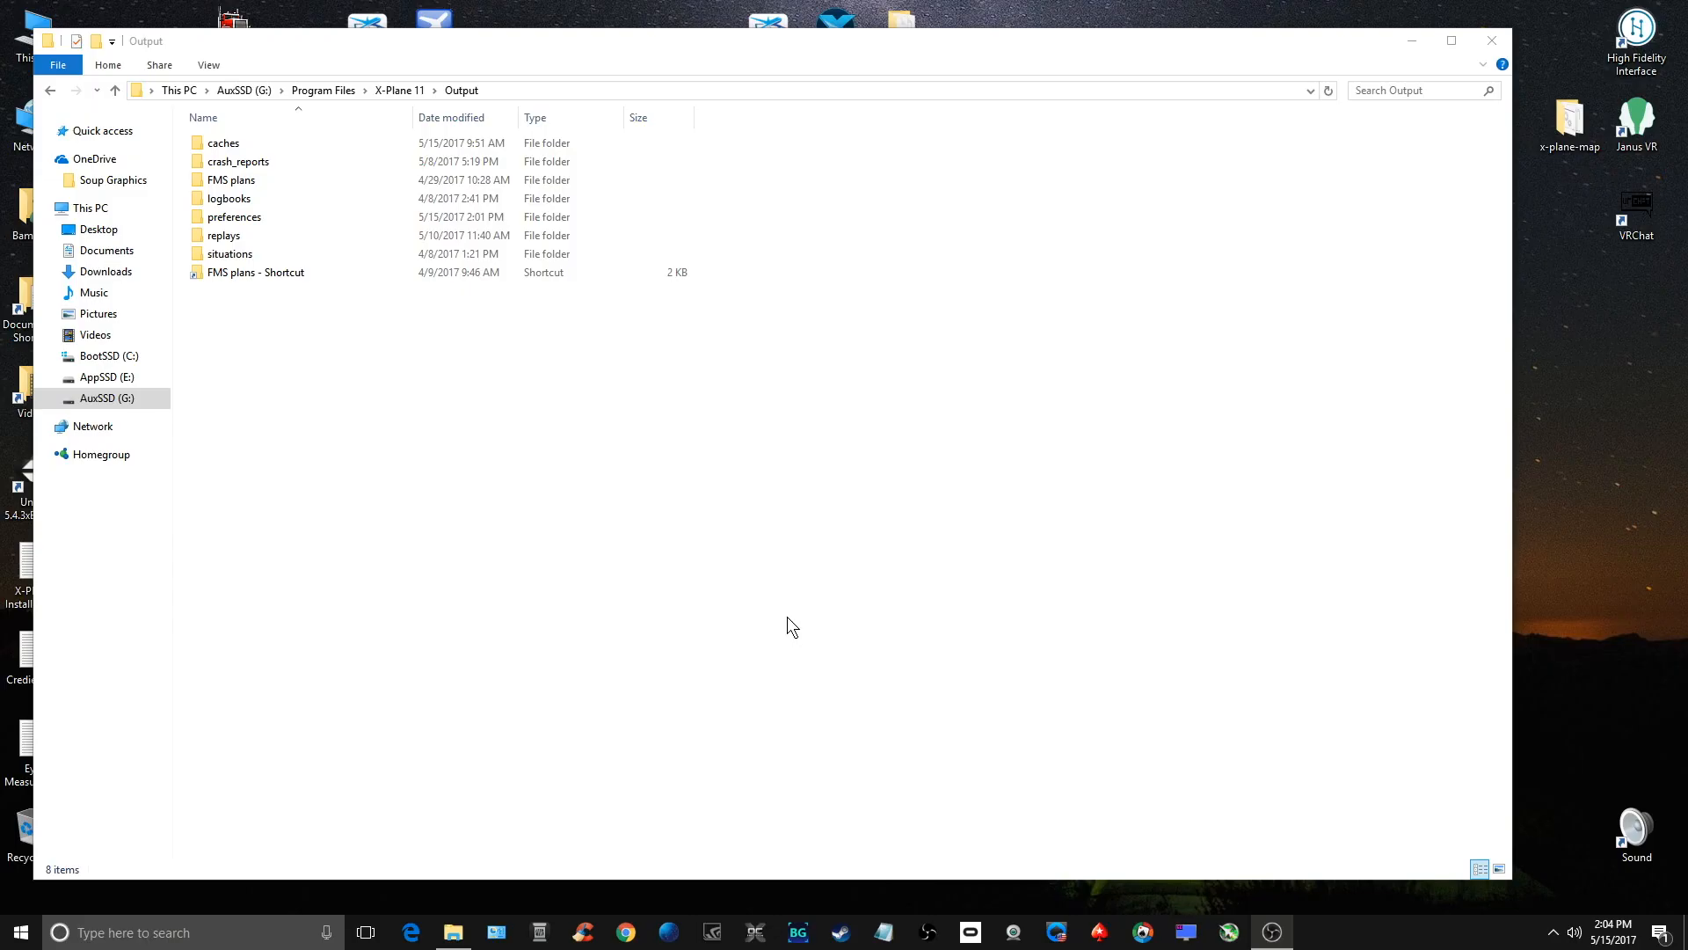
mouse_move(751, 635)
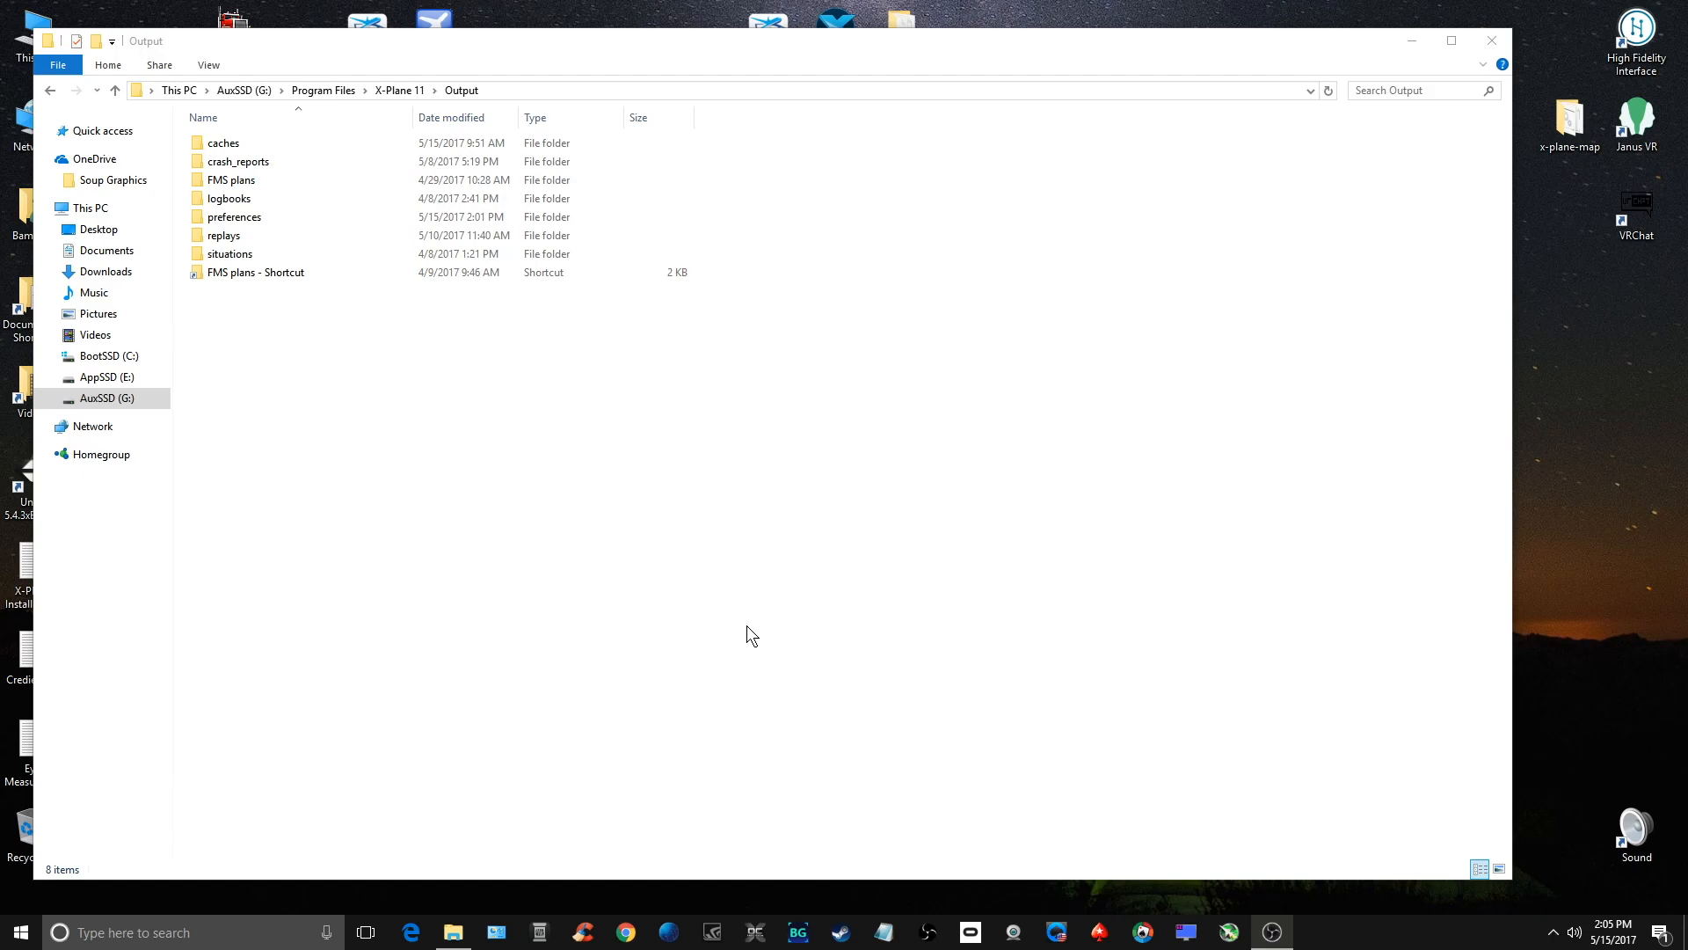
mouse_move(793, 415)
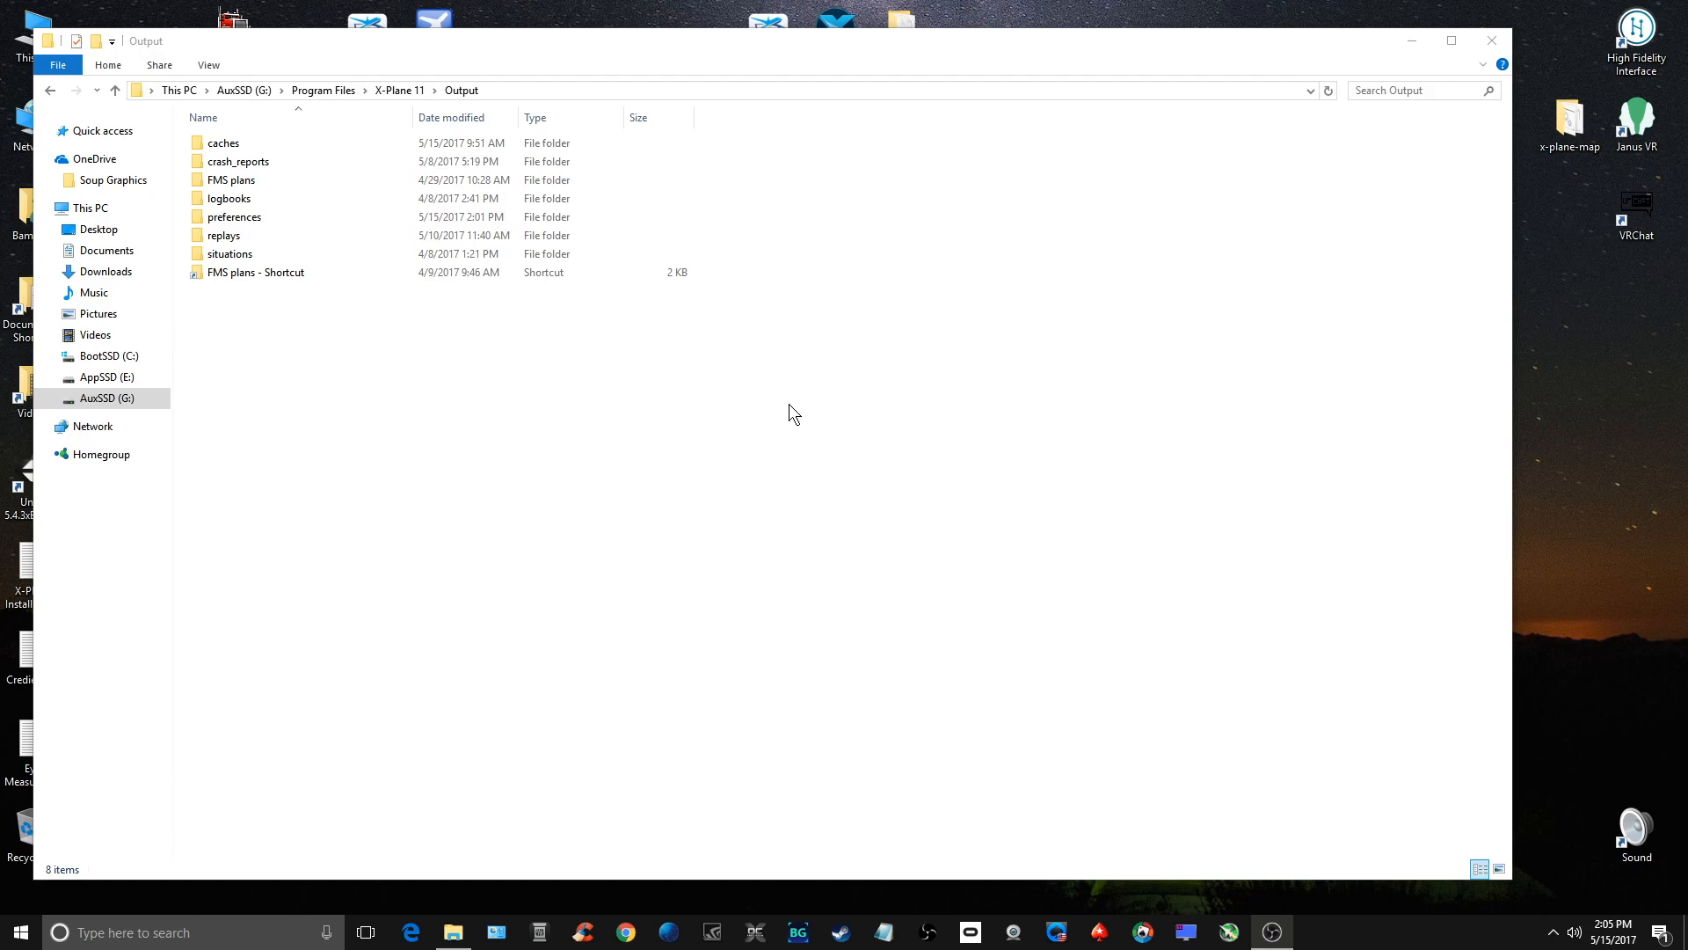
Step: Select the Calibration, Joystick Settings and Keys files inside preferences for backup to the desktop
left_click(229, 253)
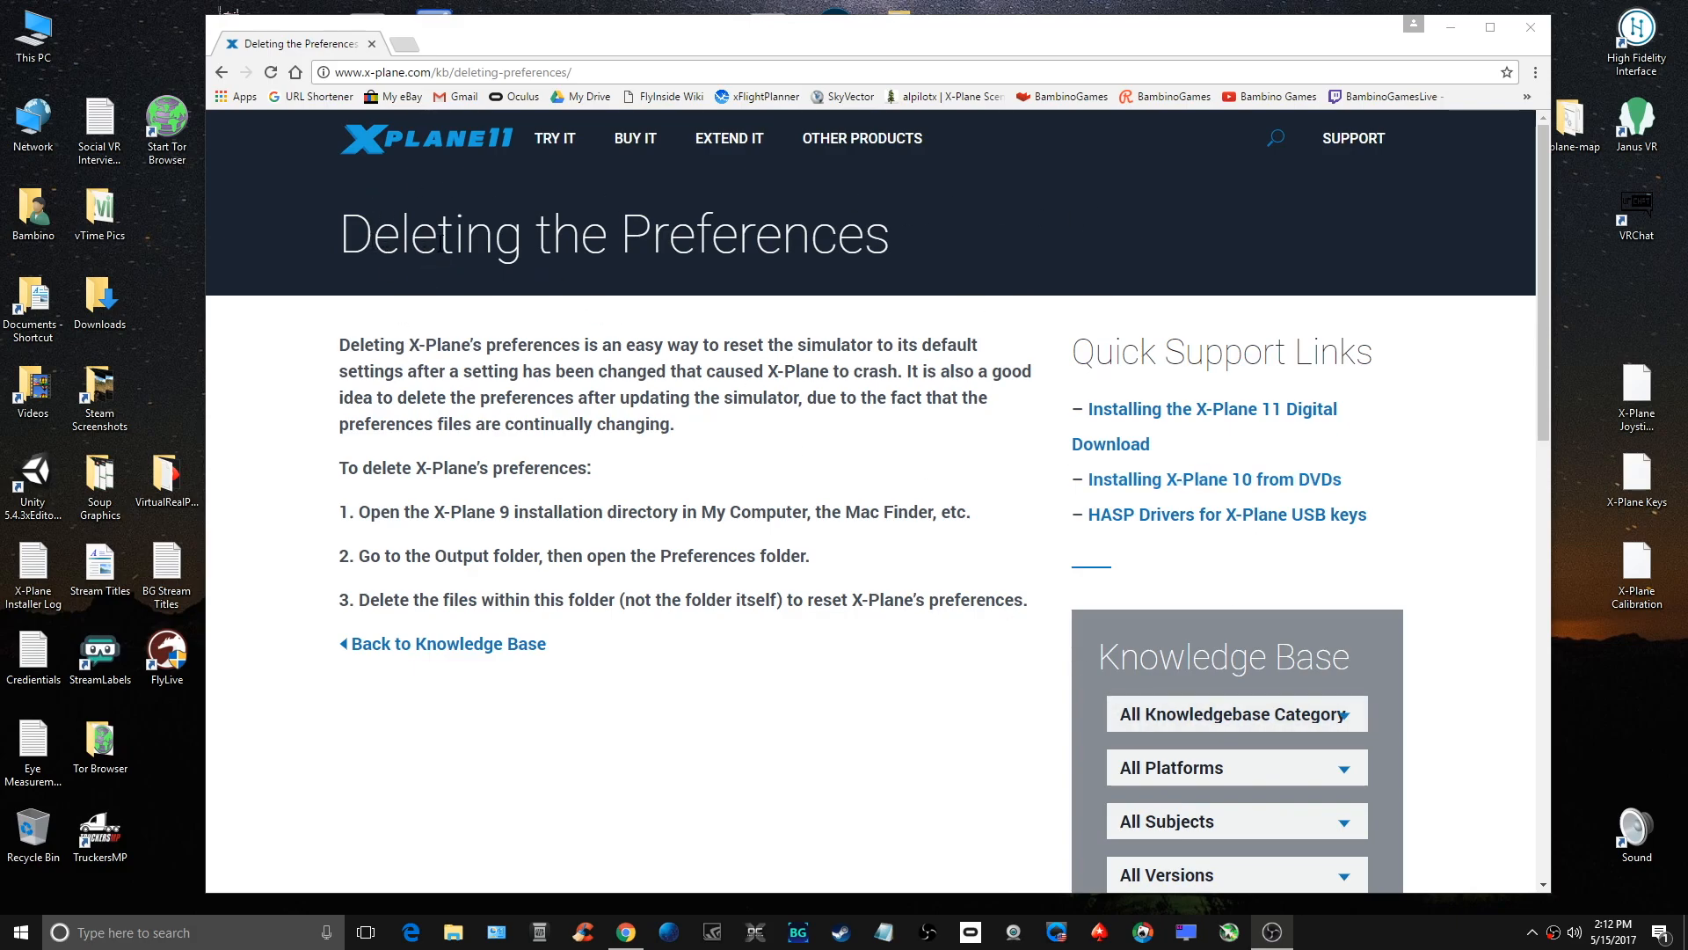
mouse_move(511, 394)
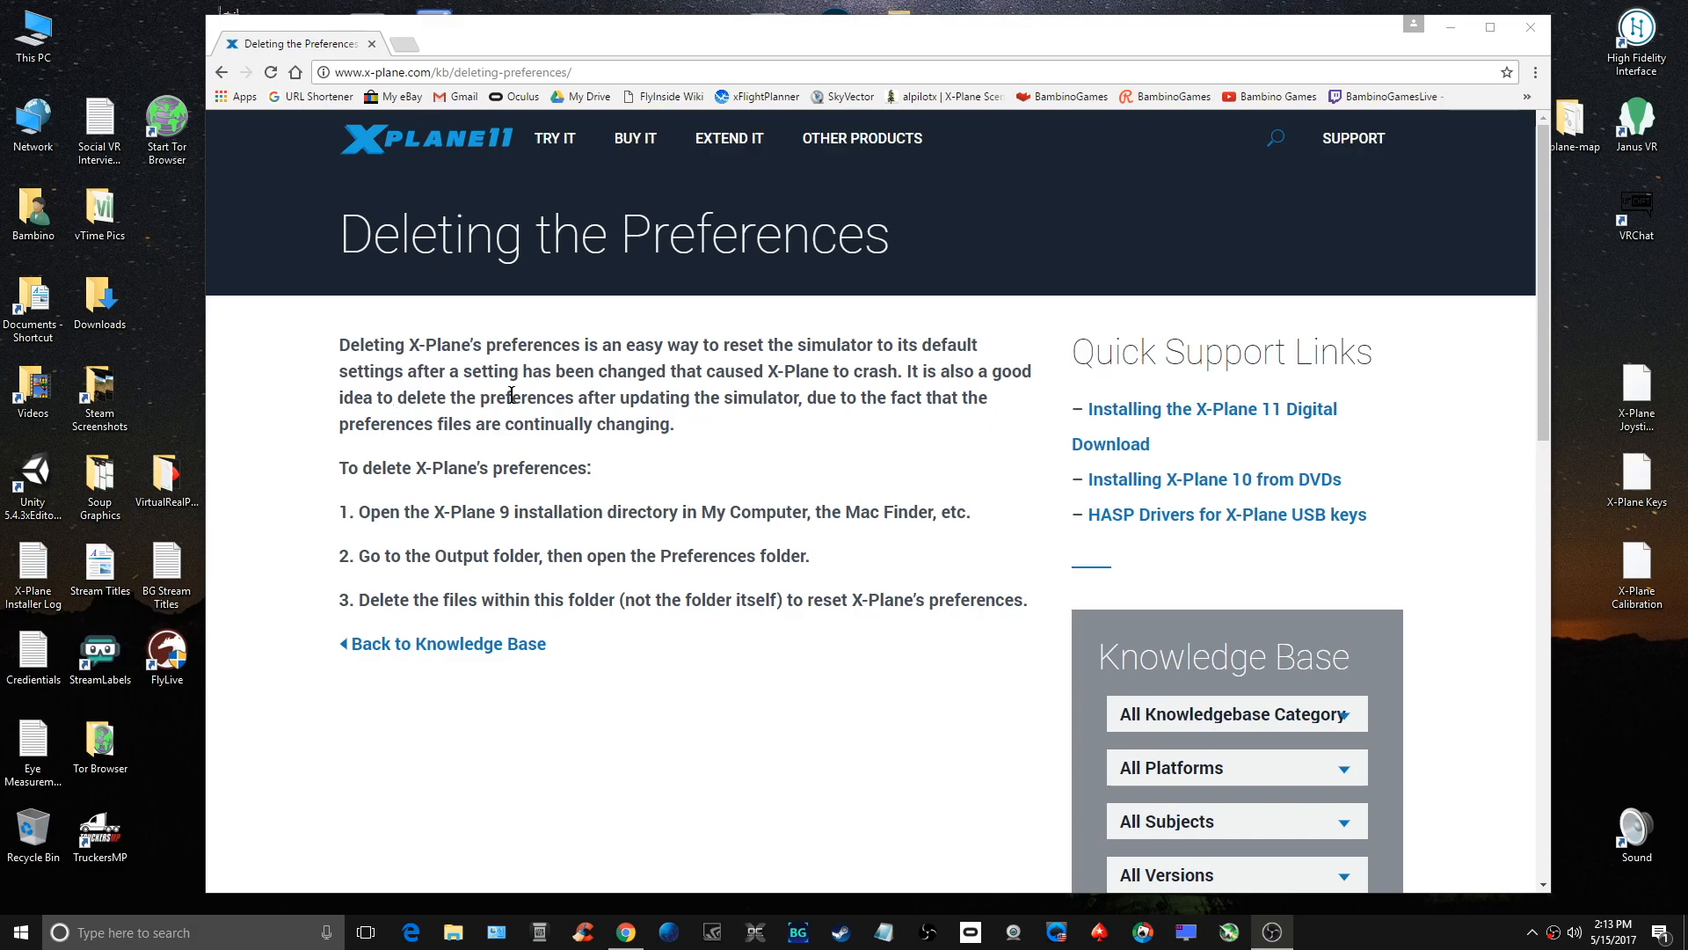
mouse_move(899, 367)
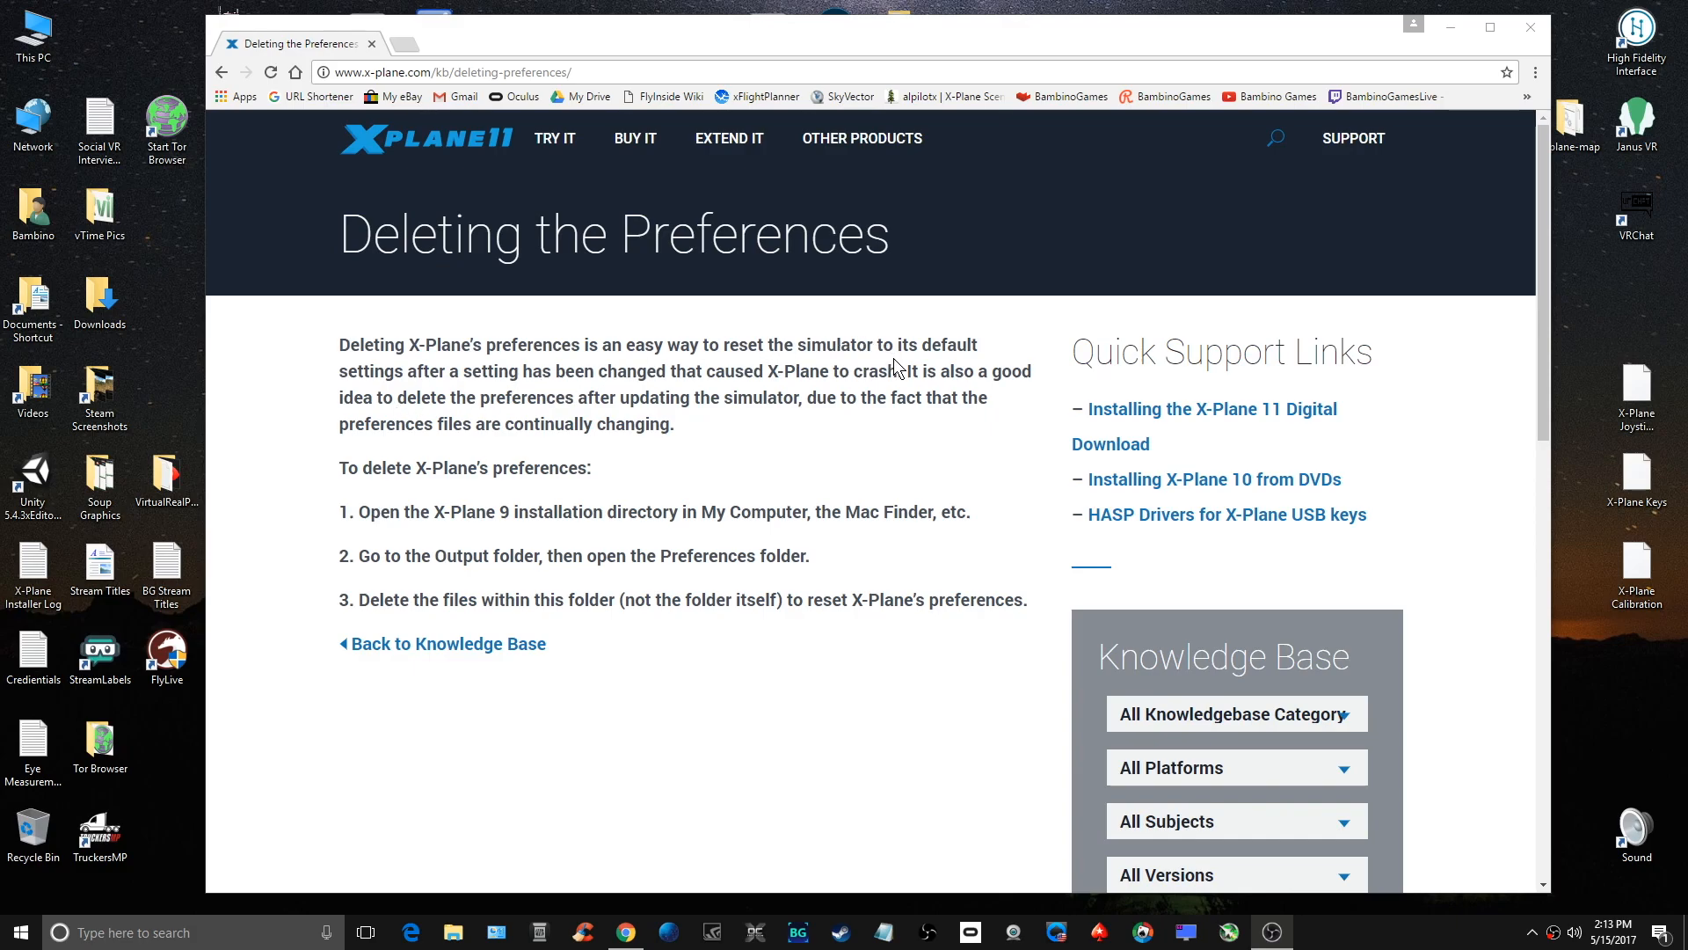
mouse_move(574, 389)
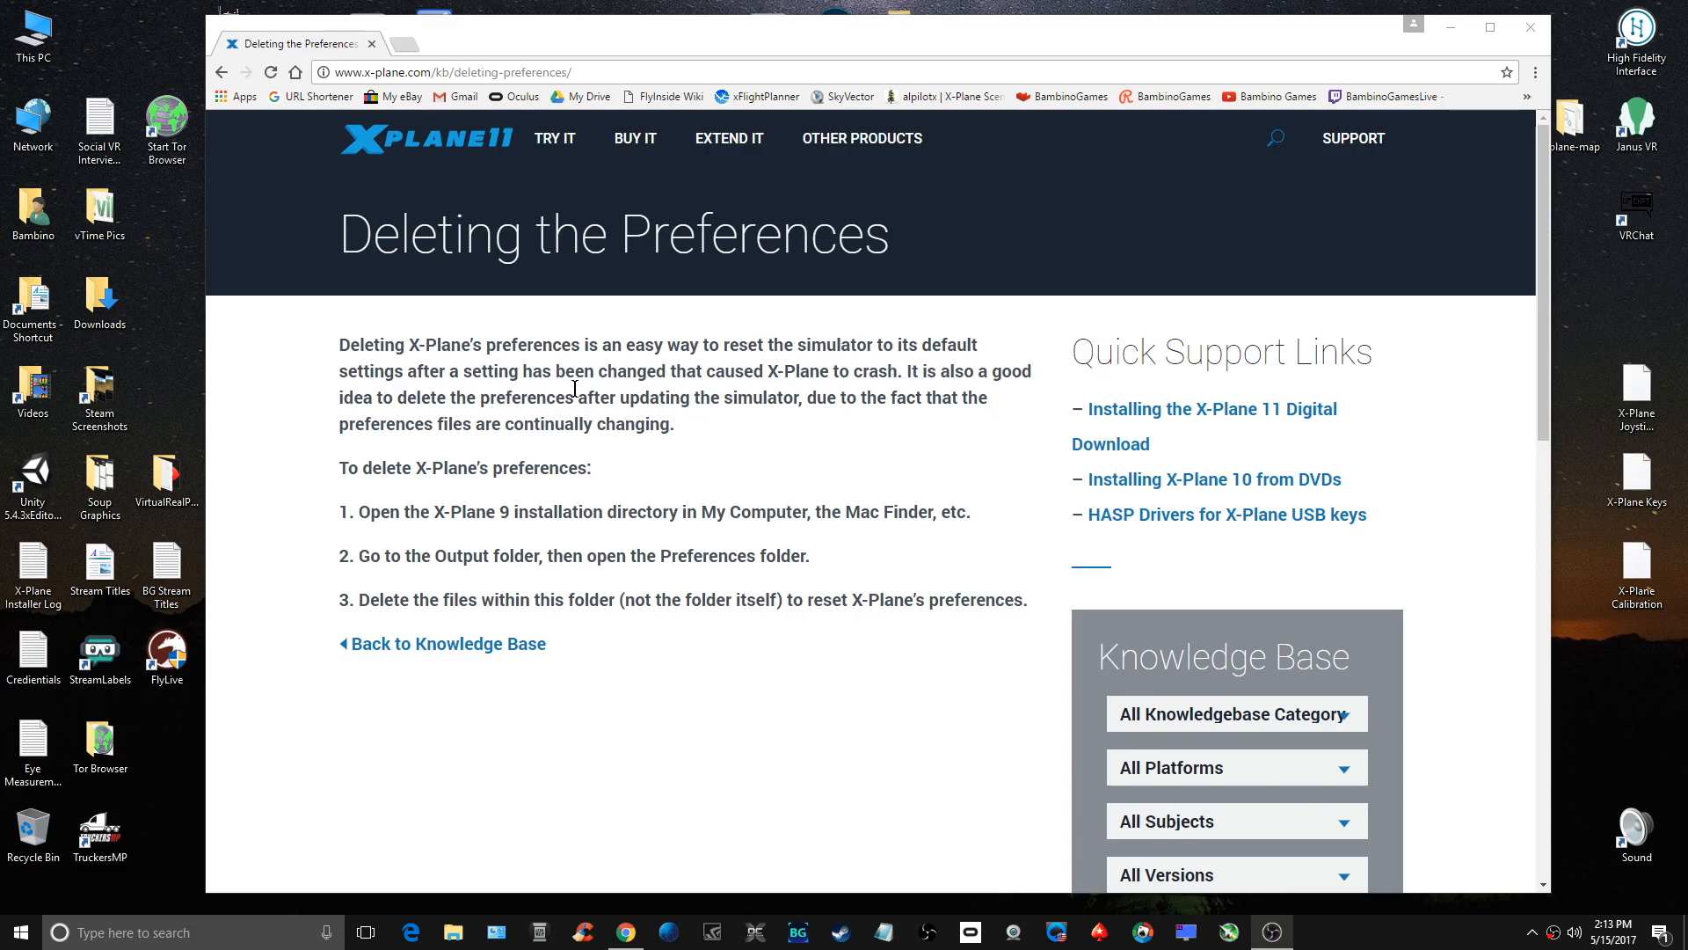
mouse_move(909, 404)
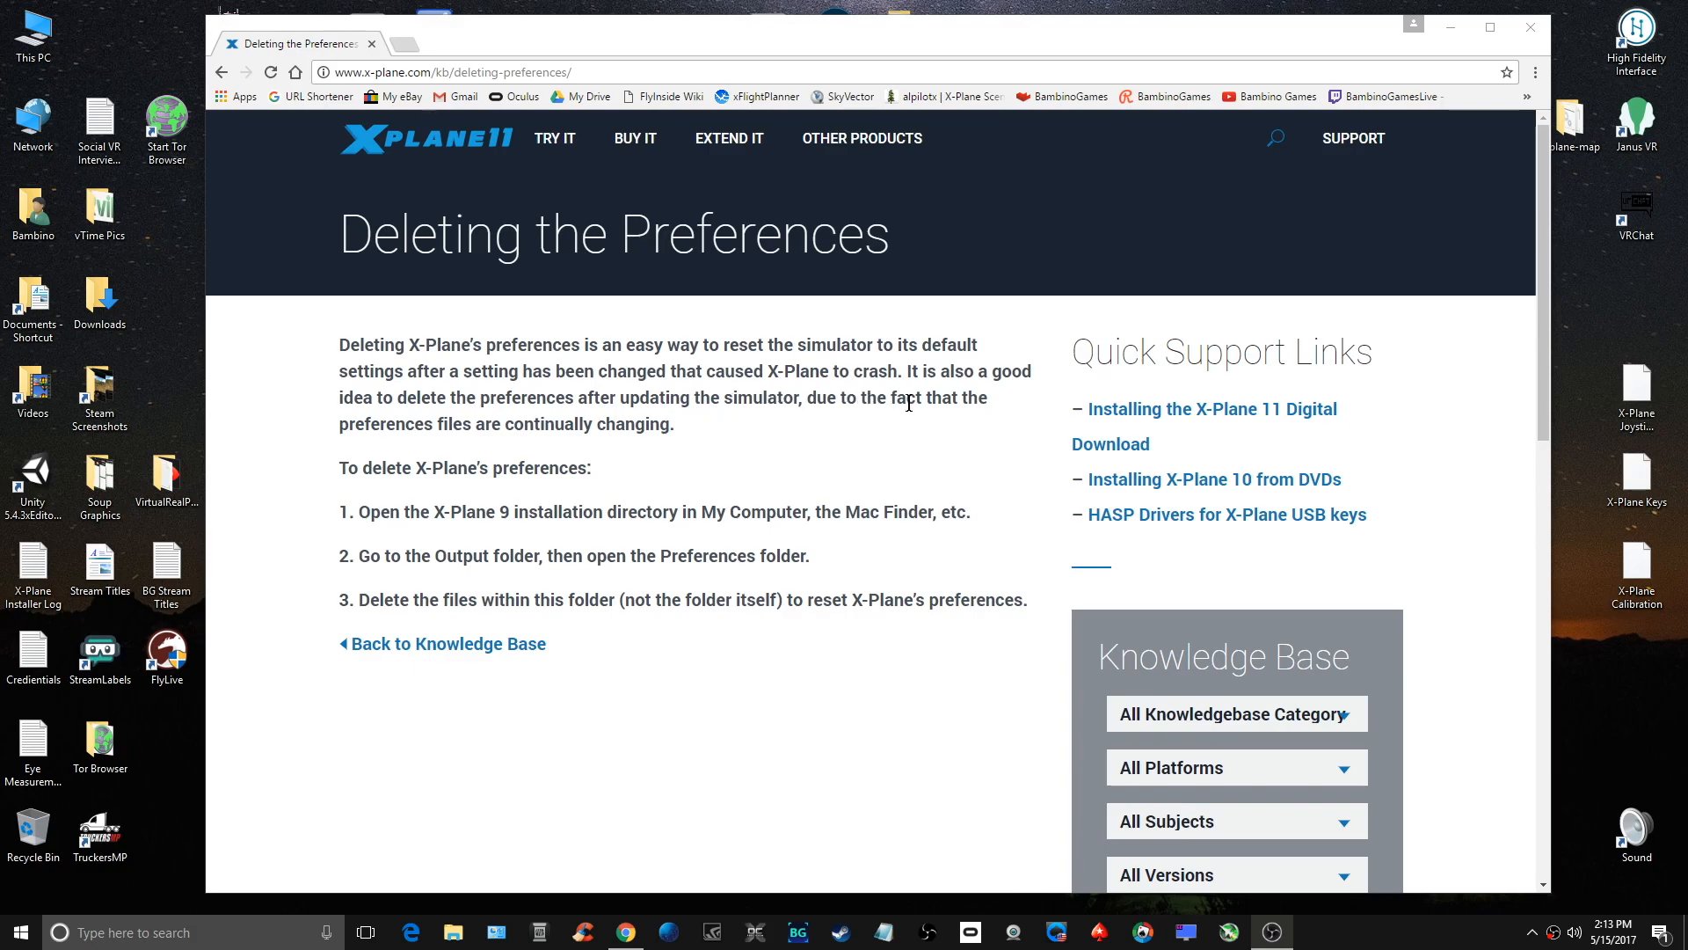
mouse_move(501, 417)
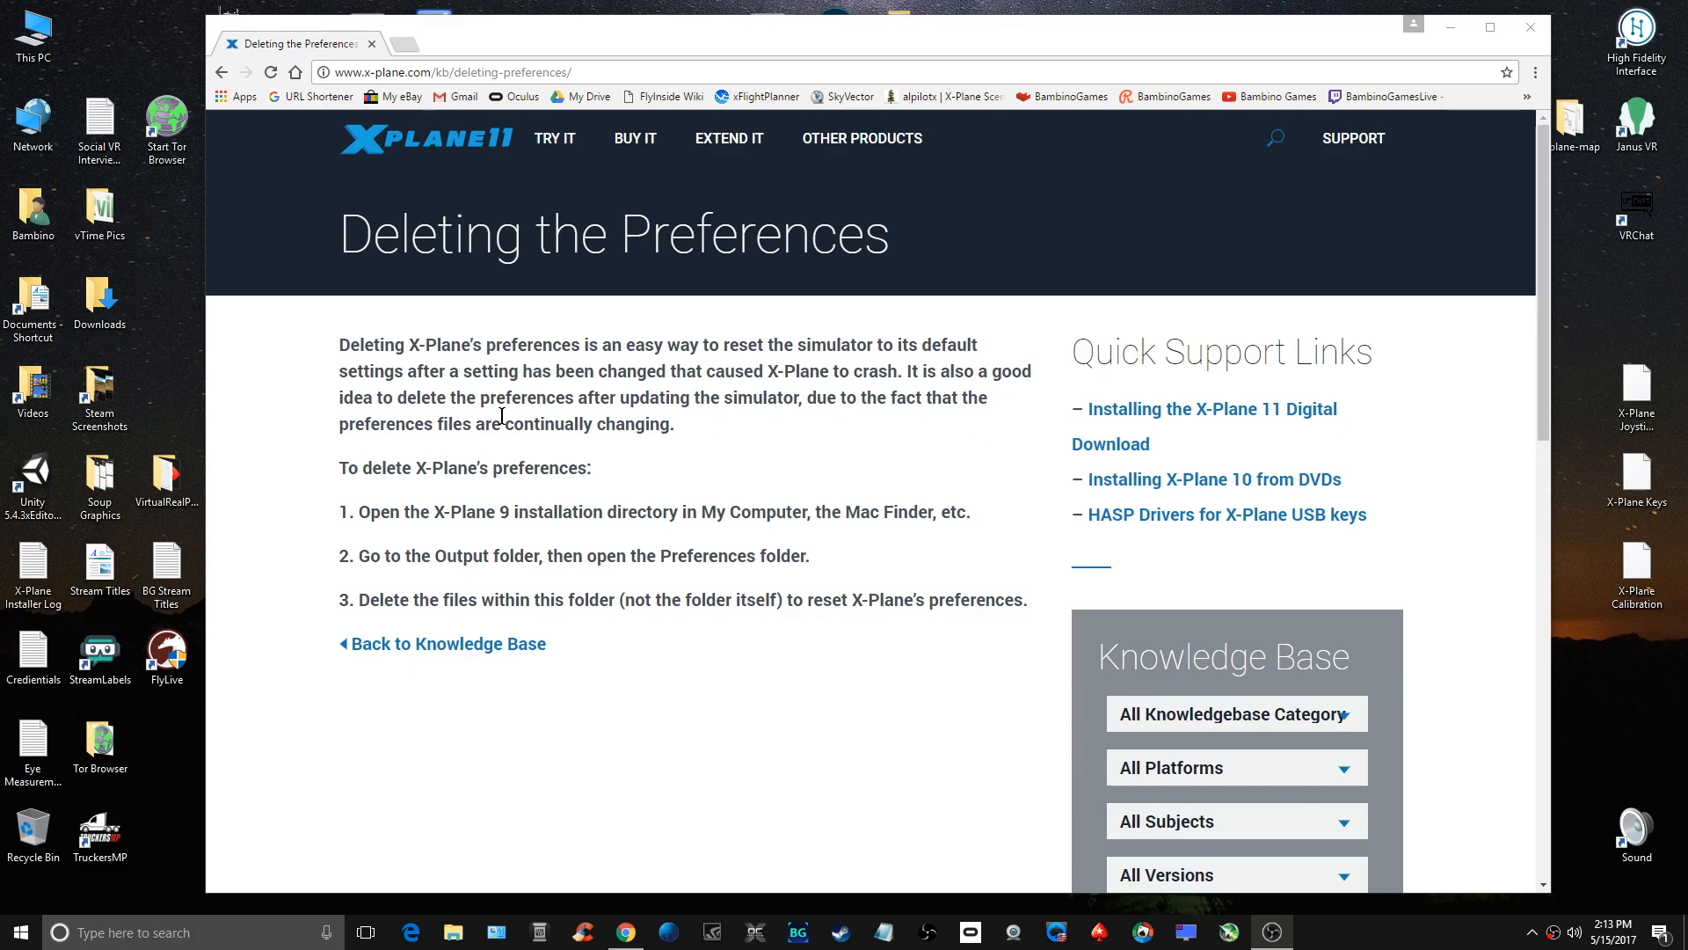
mouse_move(803, 420)
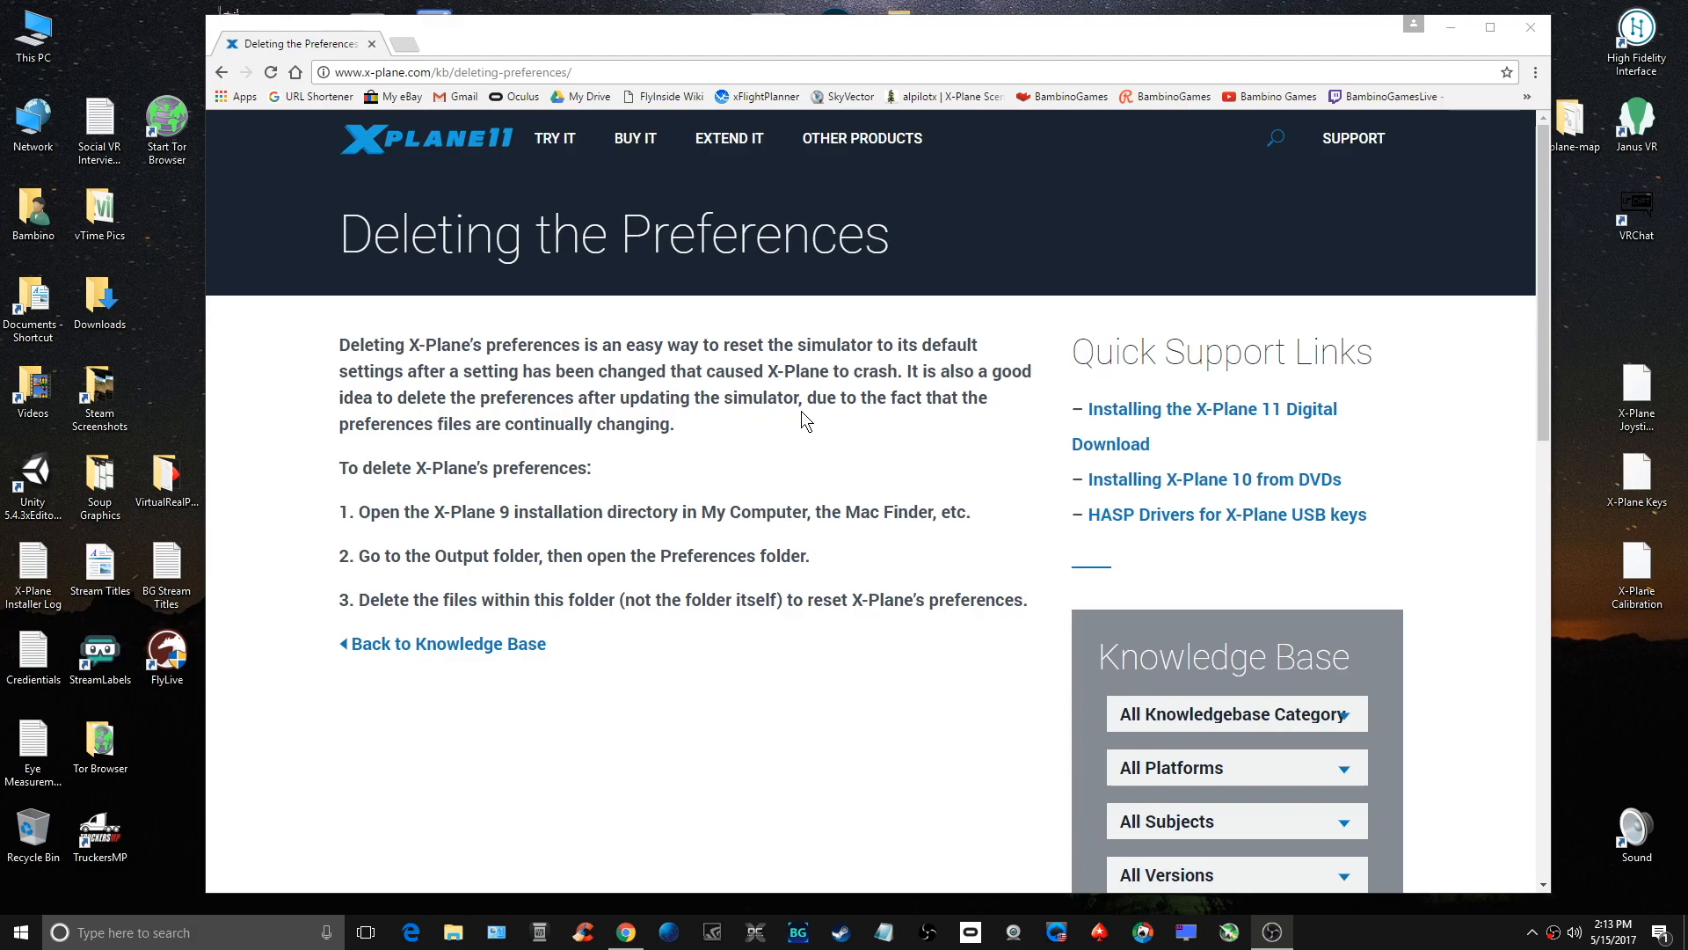
mouse_move(505, 451)
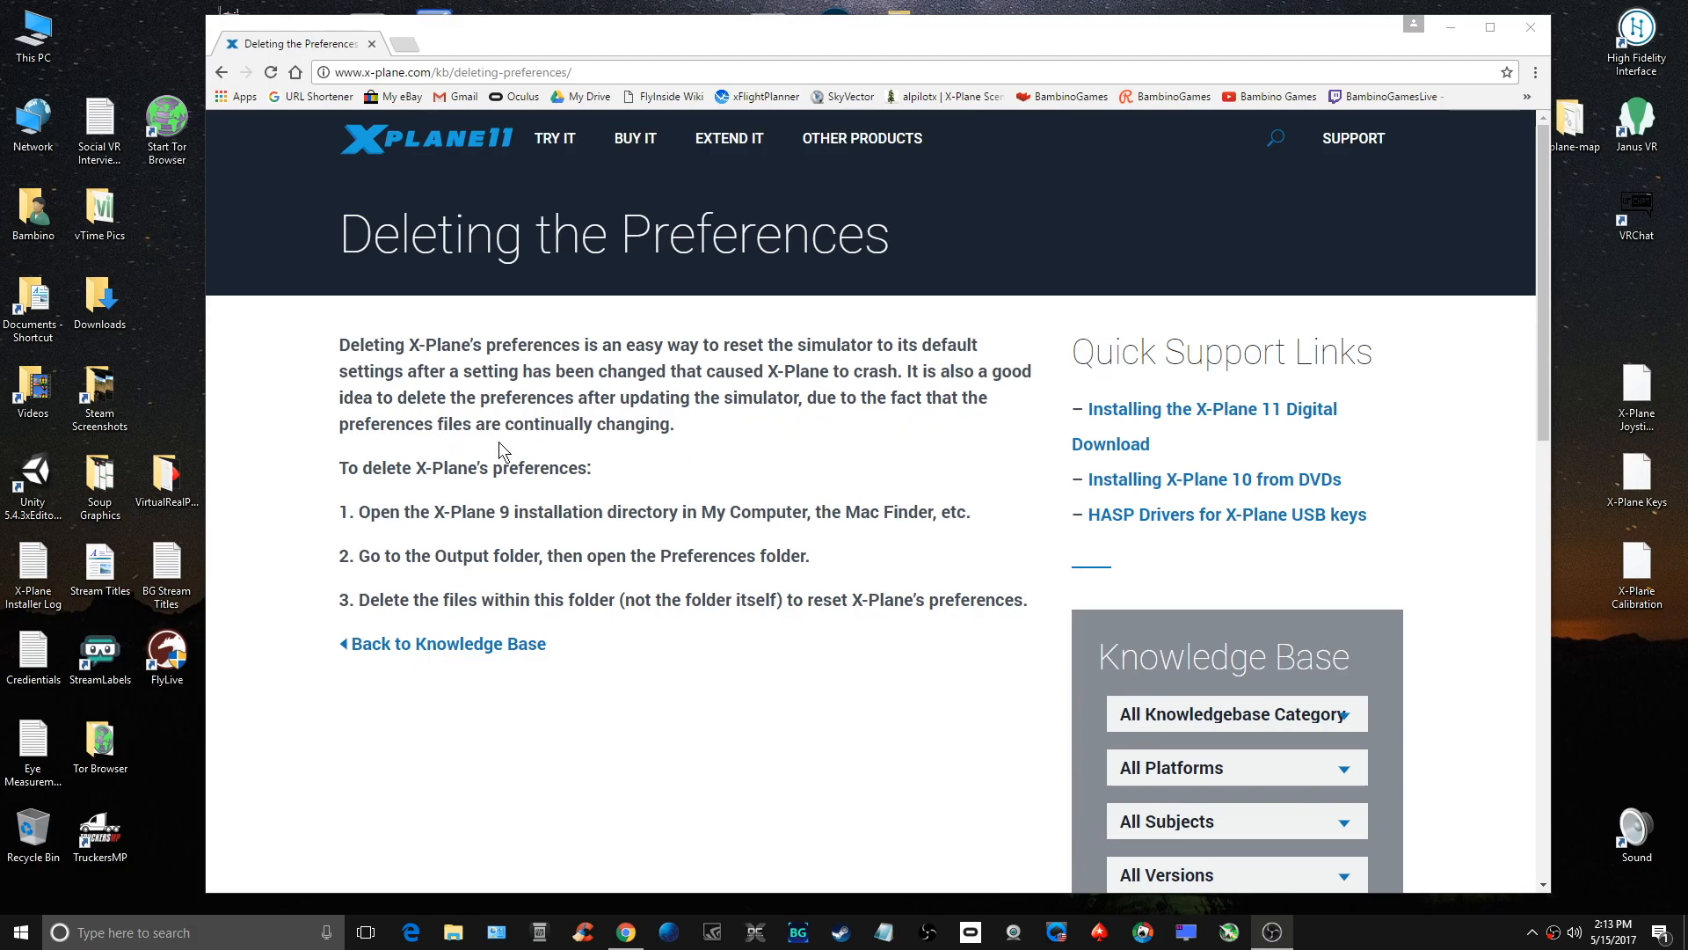
mouse_move(665, 772)
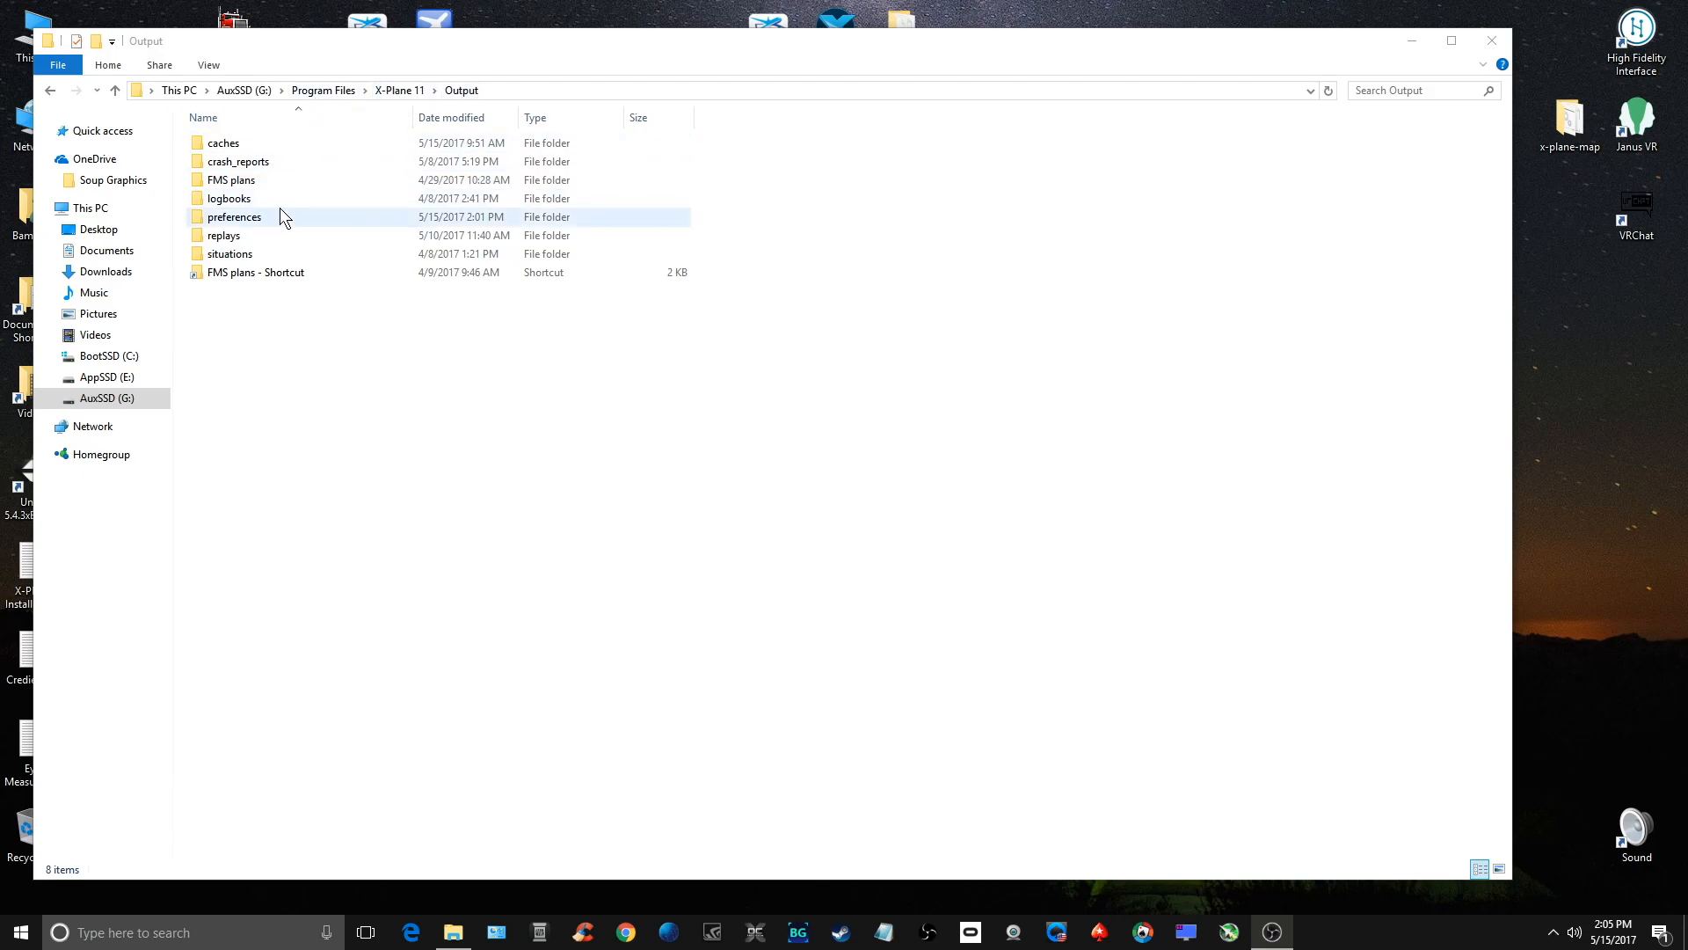
mouse_move(242, 233)
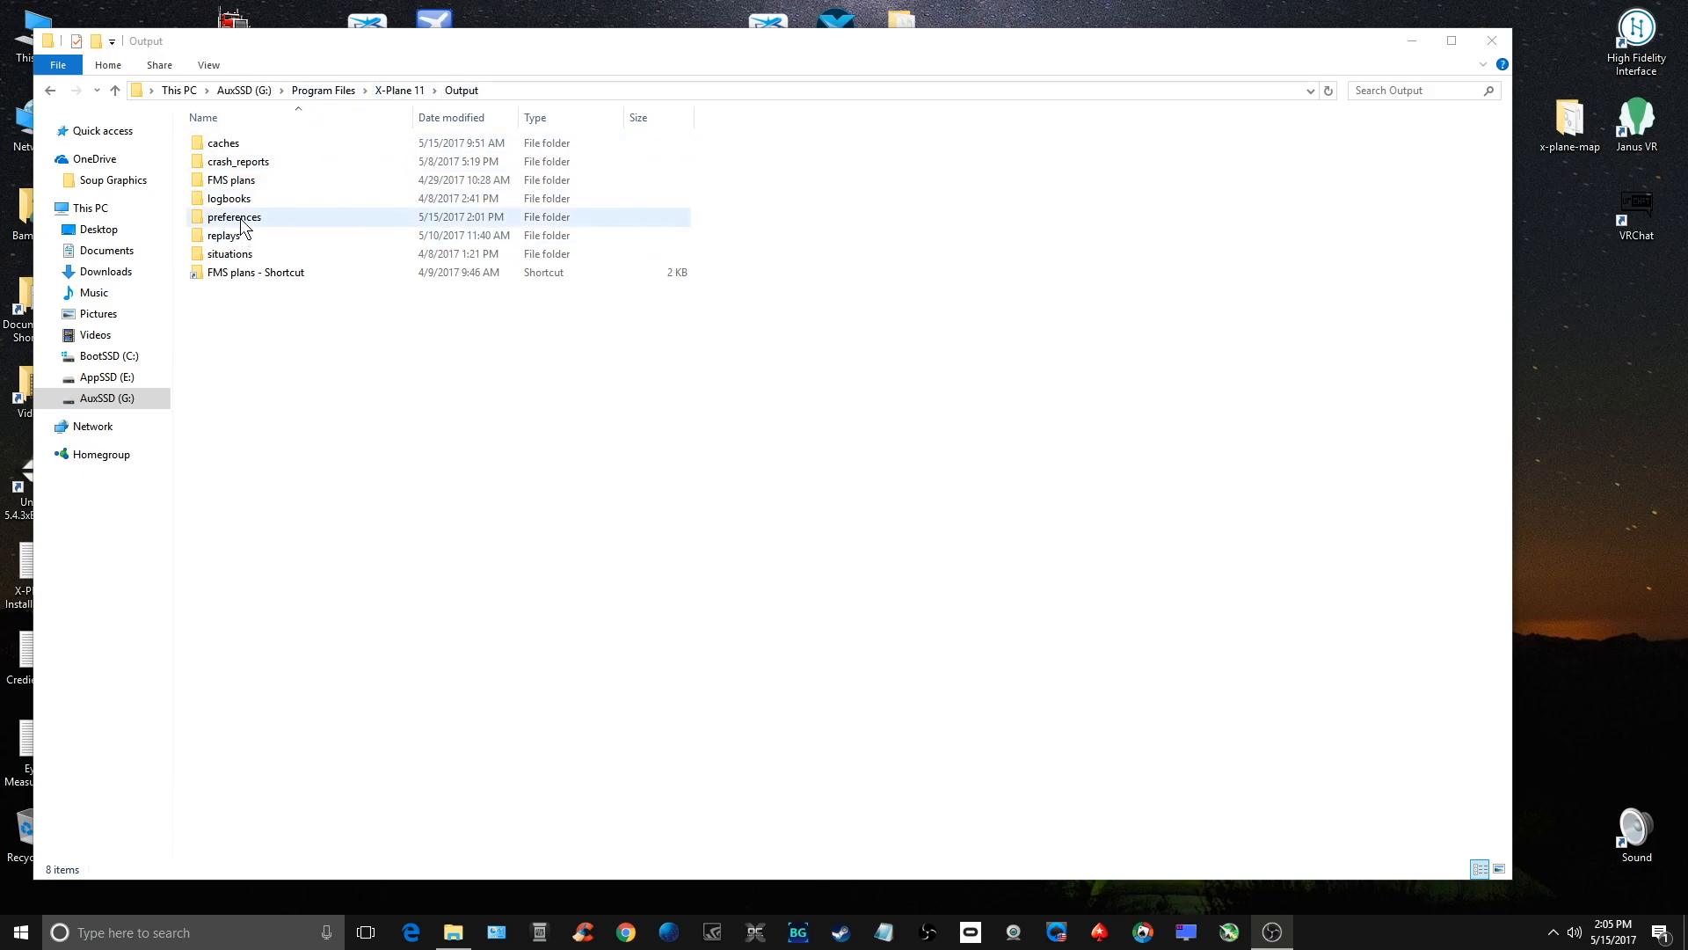
double_click(232, 216)
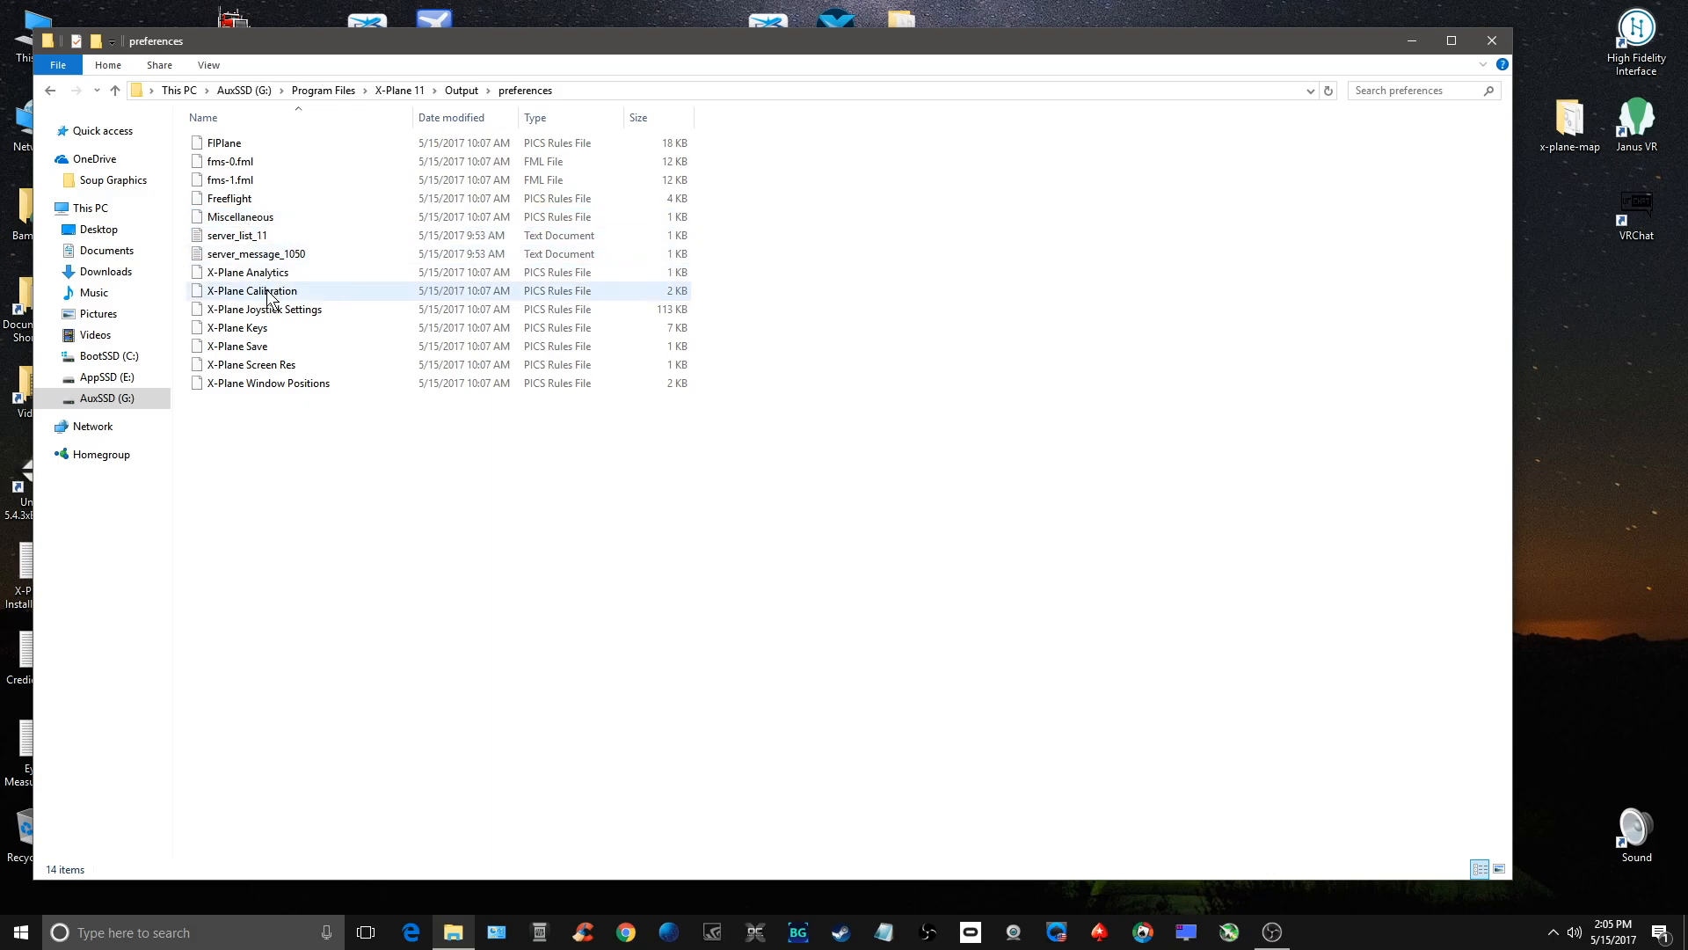
left_click(251, 290)
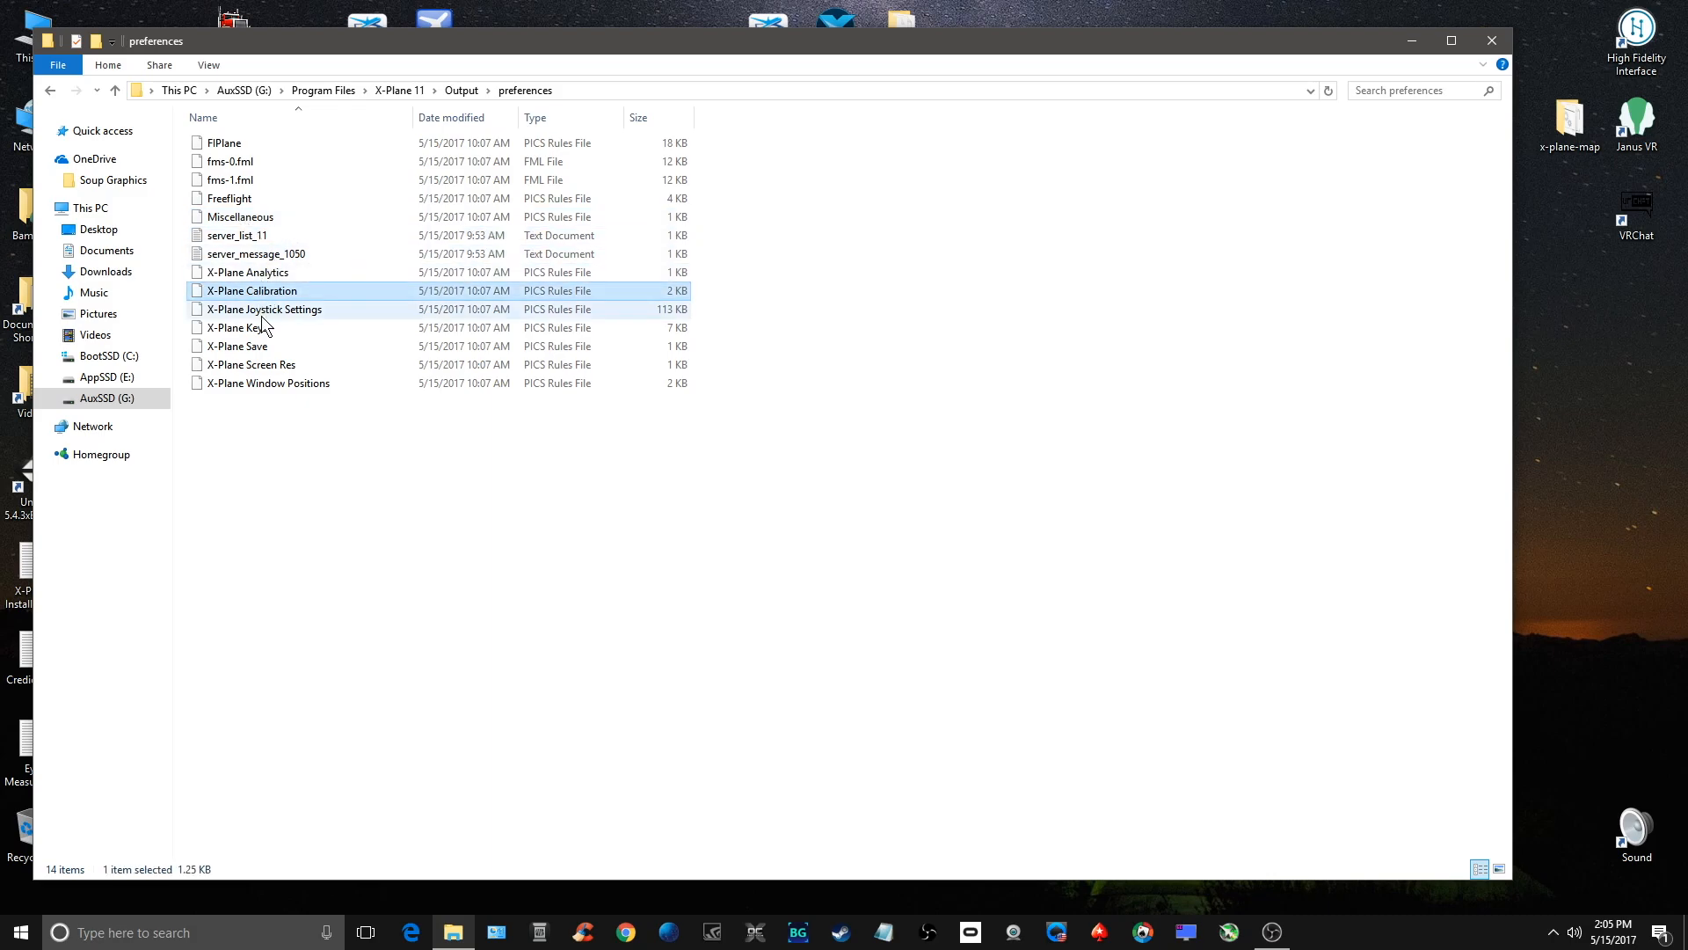
left_click(237, 327)
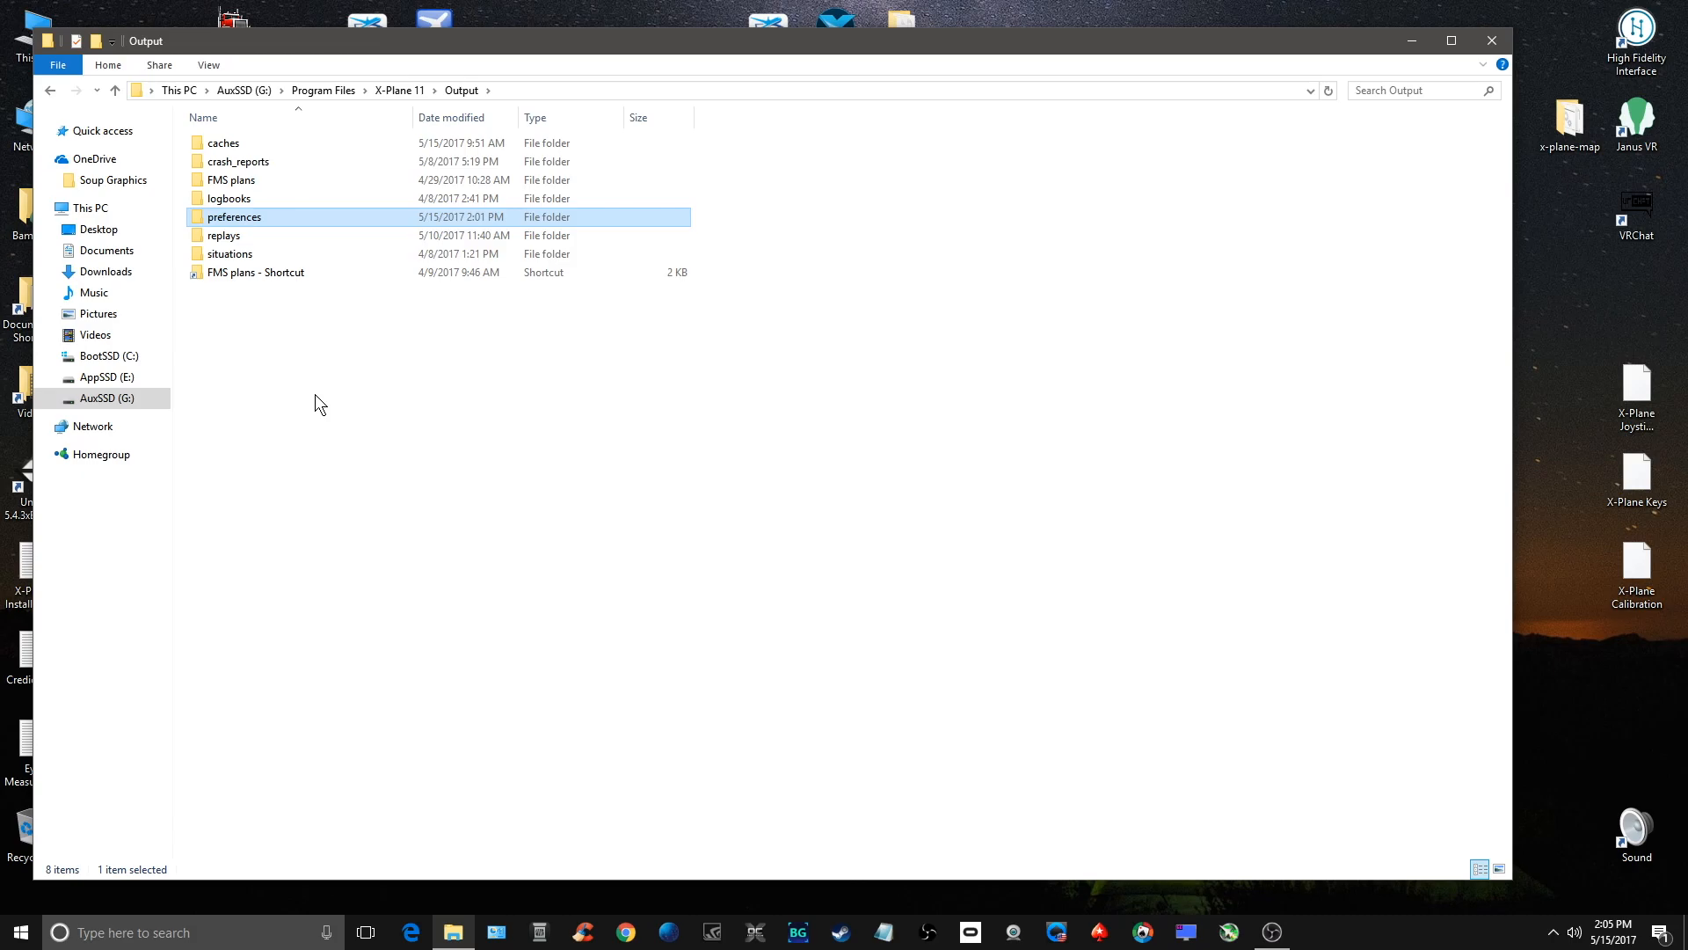
mouse_move(1597, 348)
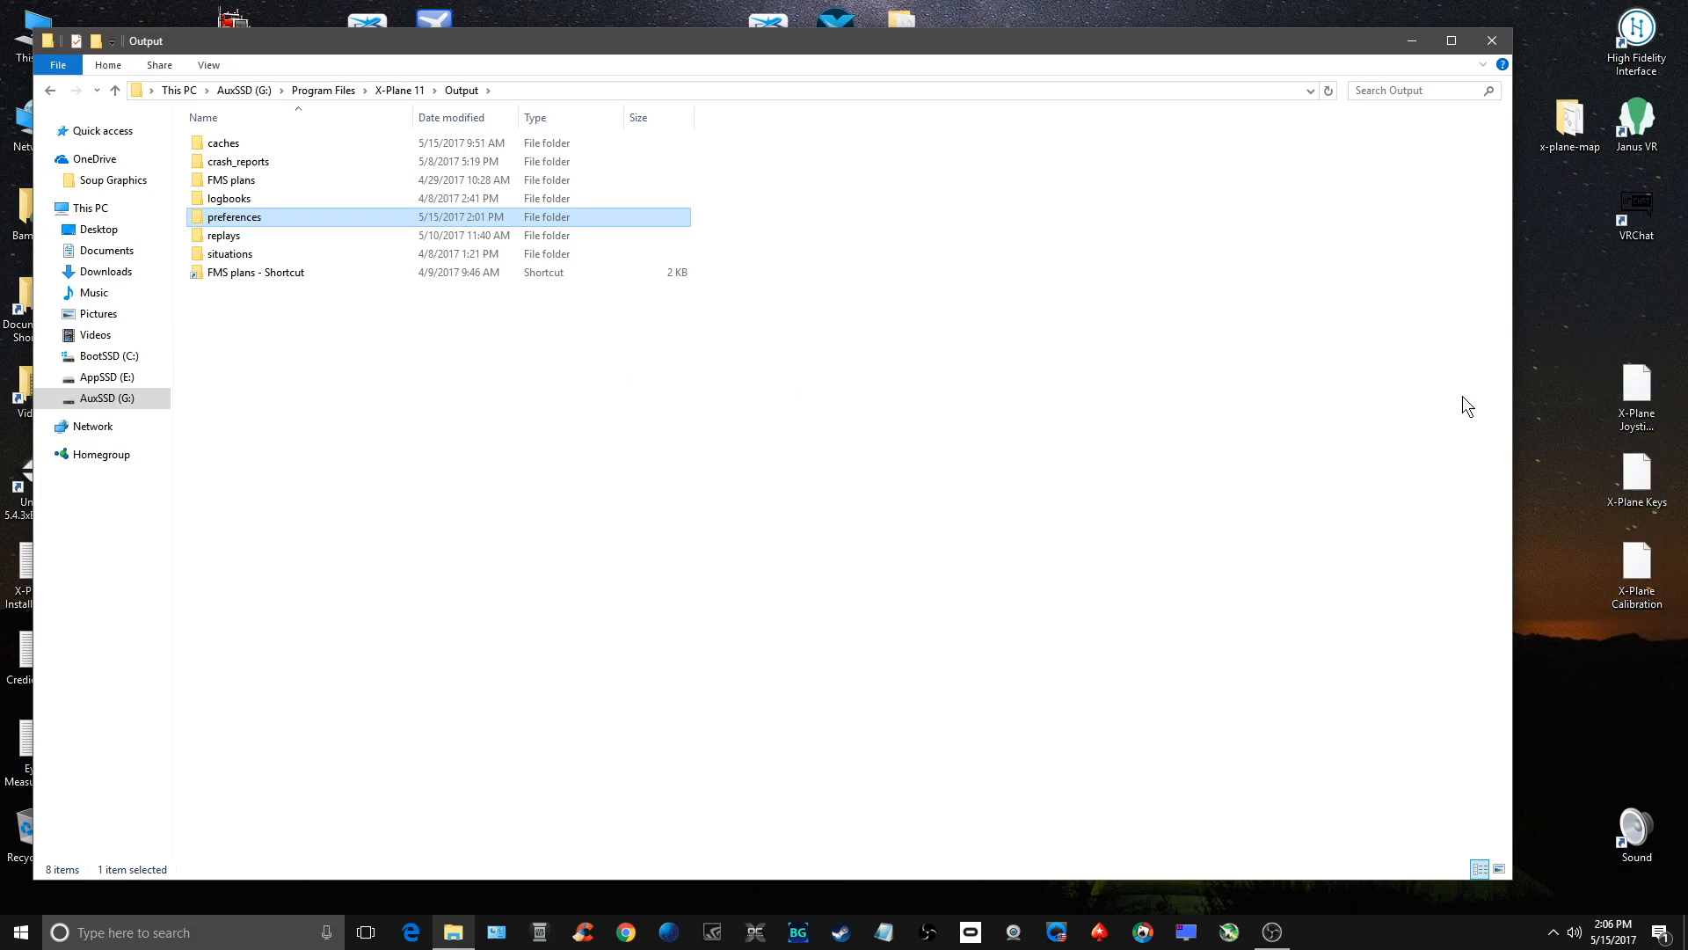
mouse_move(1122, 538)
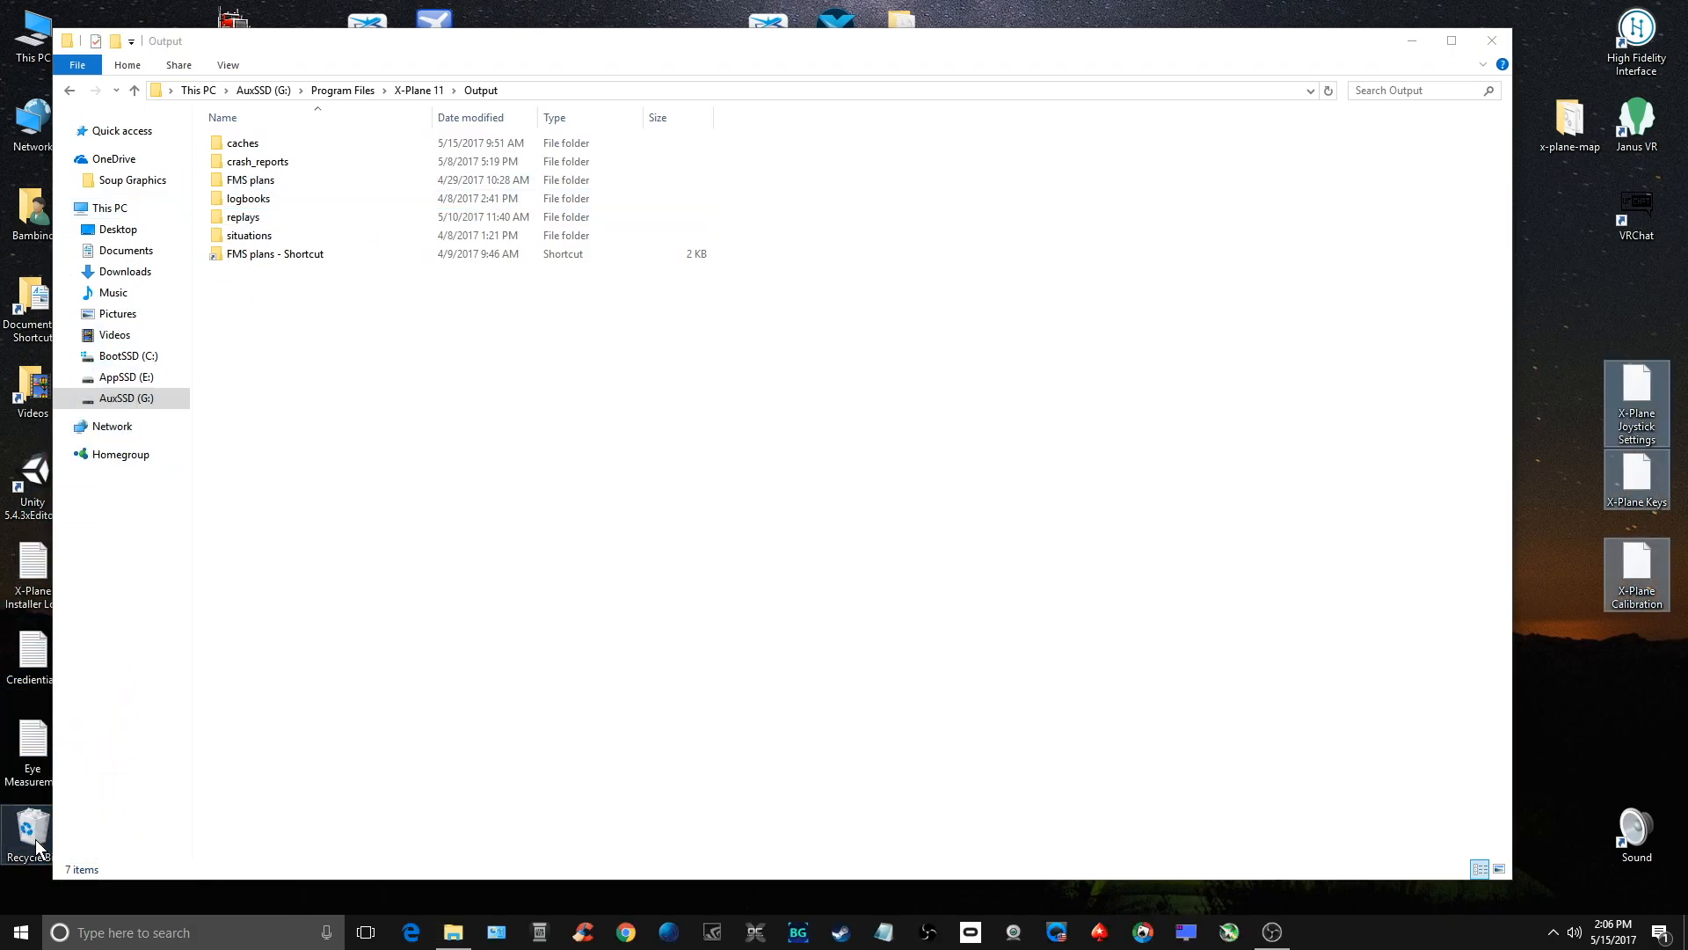
mouse_move(30, 828)
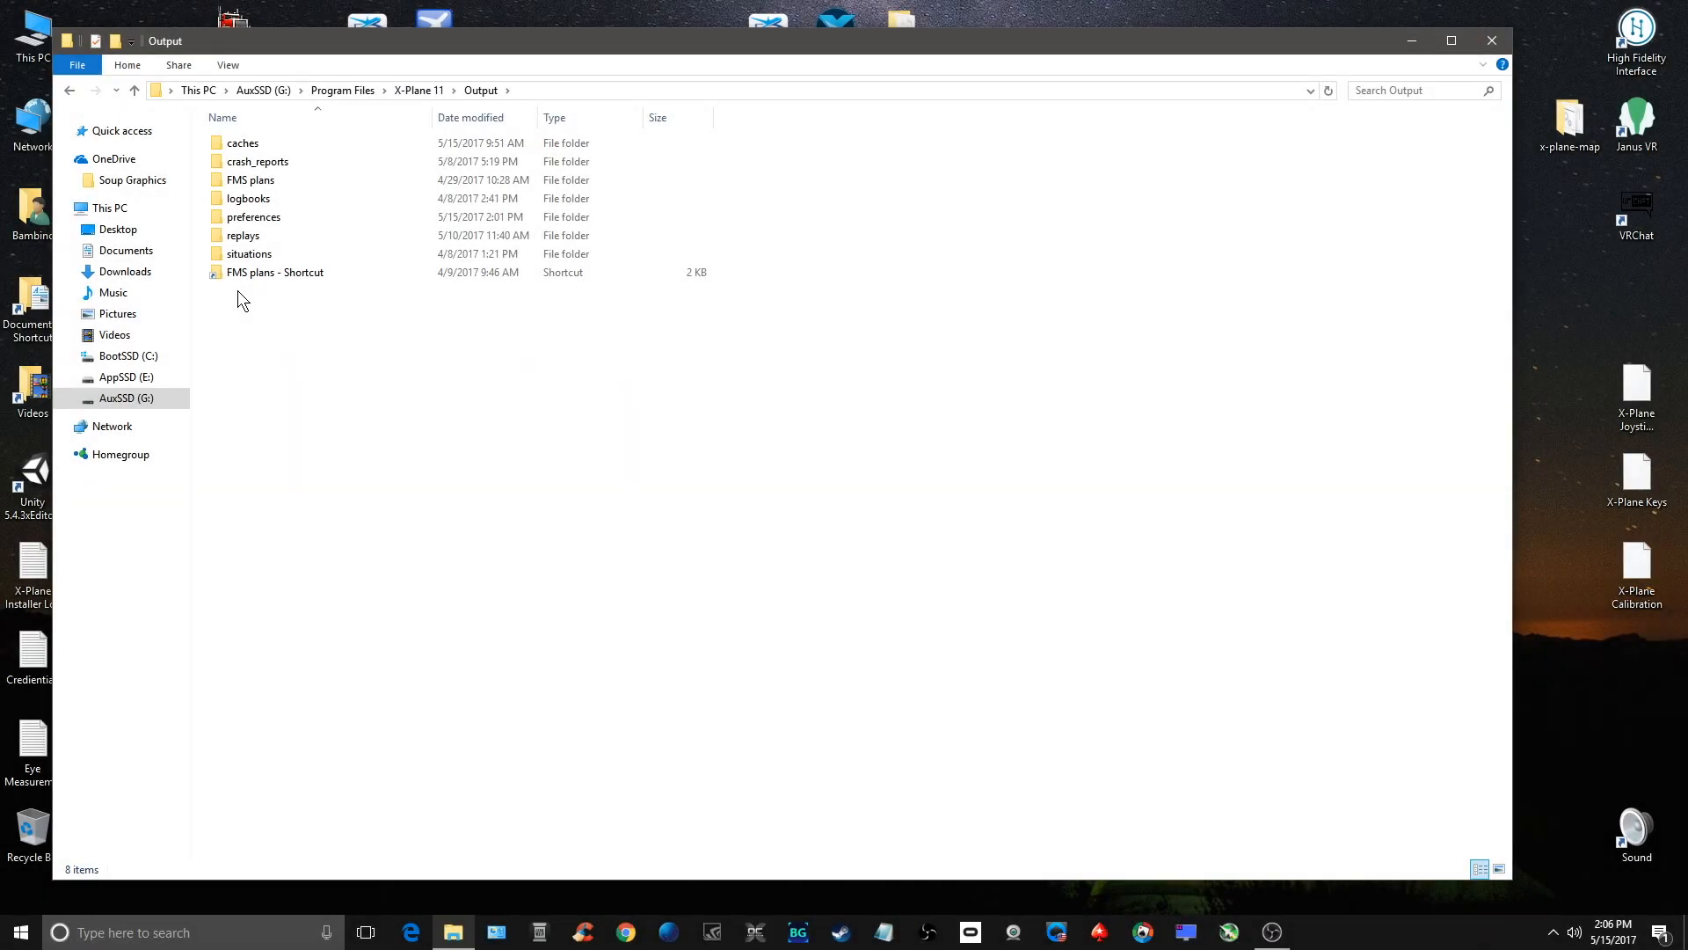
Step: Drop the three desktop backups into preferences, choosing 'Replace the files in the destination'
left_click(253, 216)
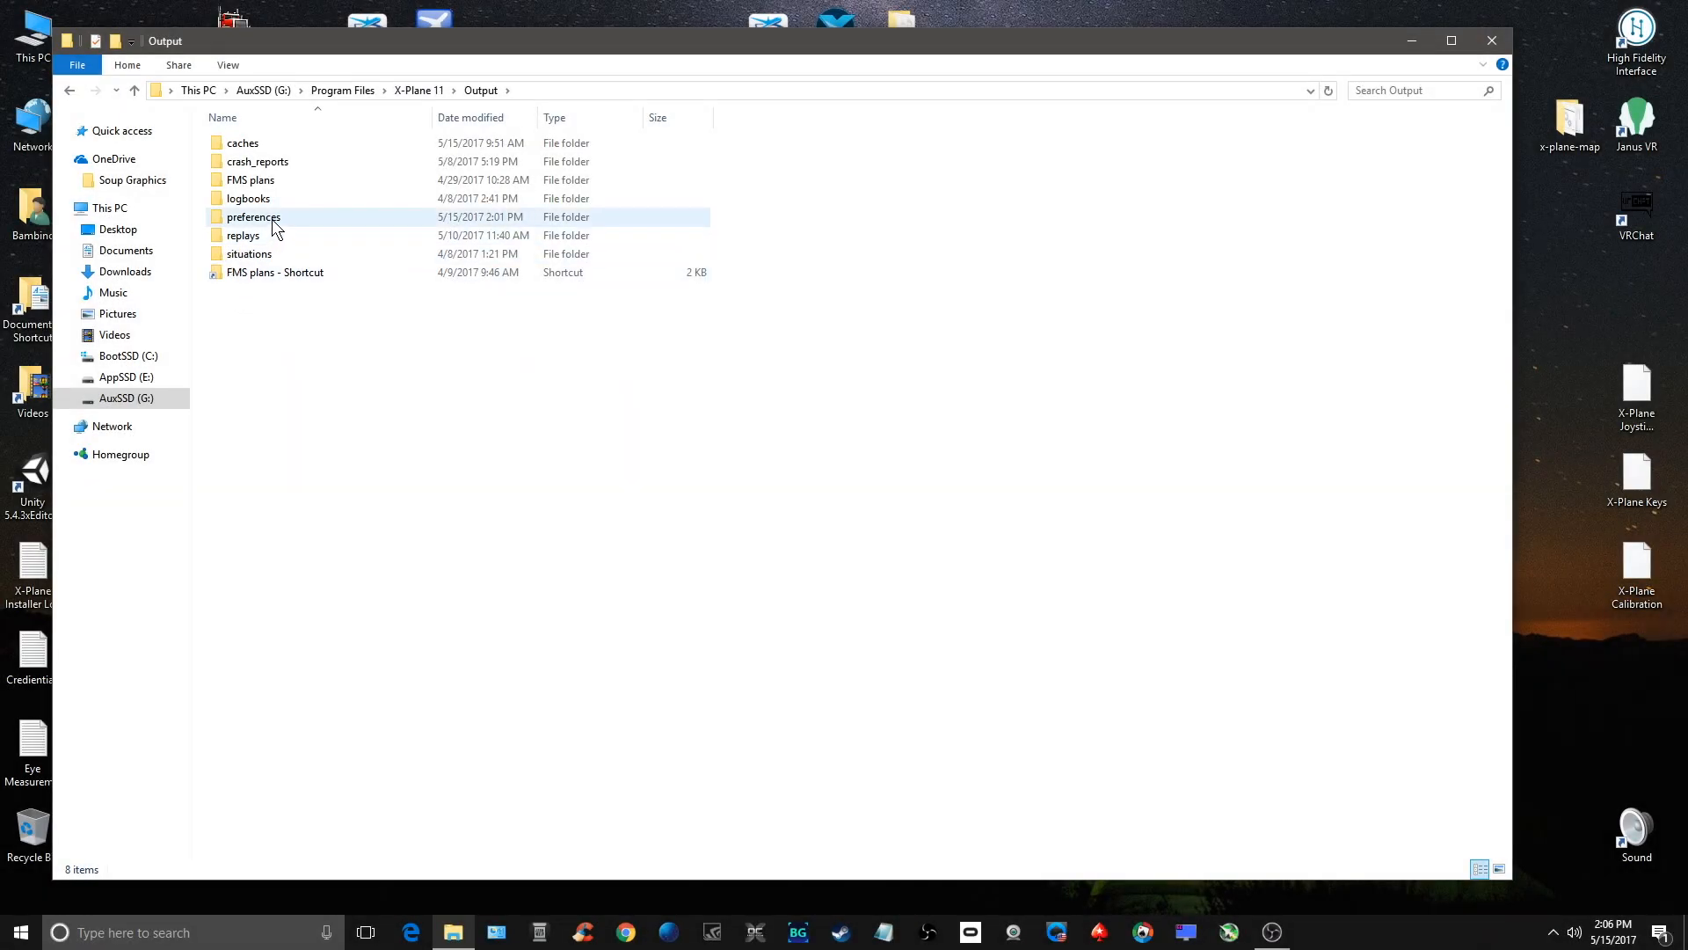
double_click(253, 217)
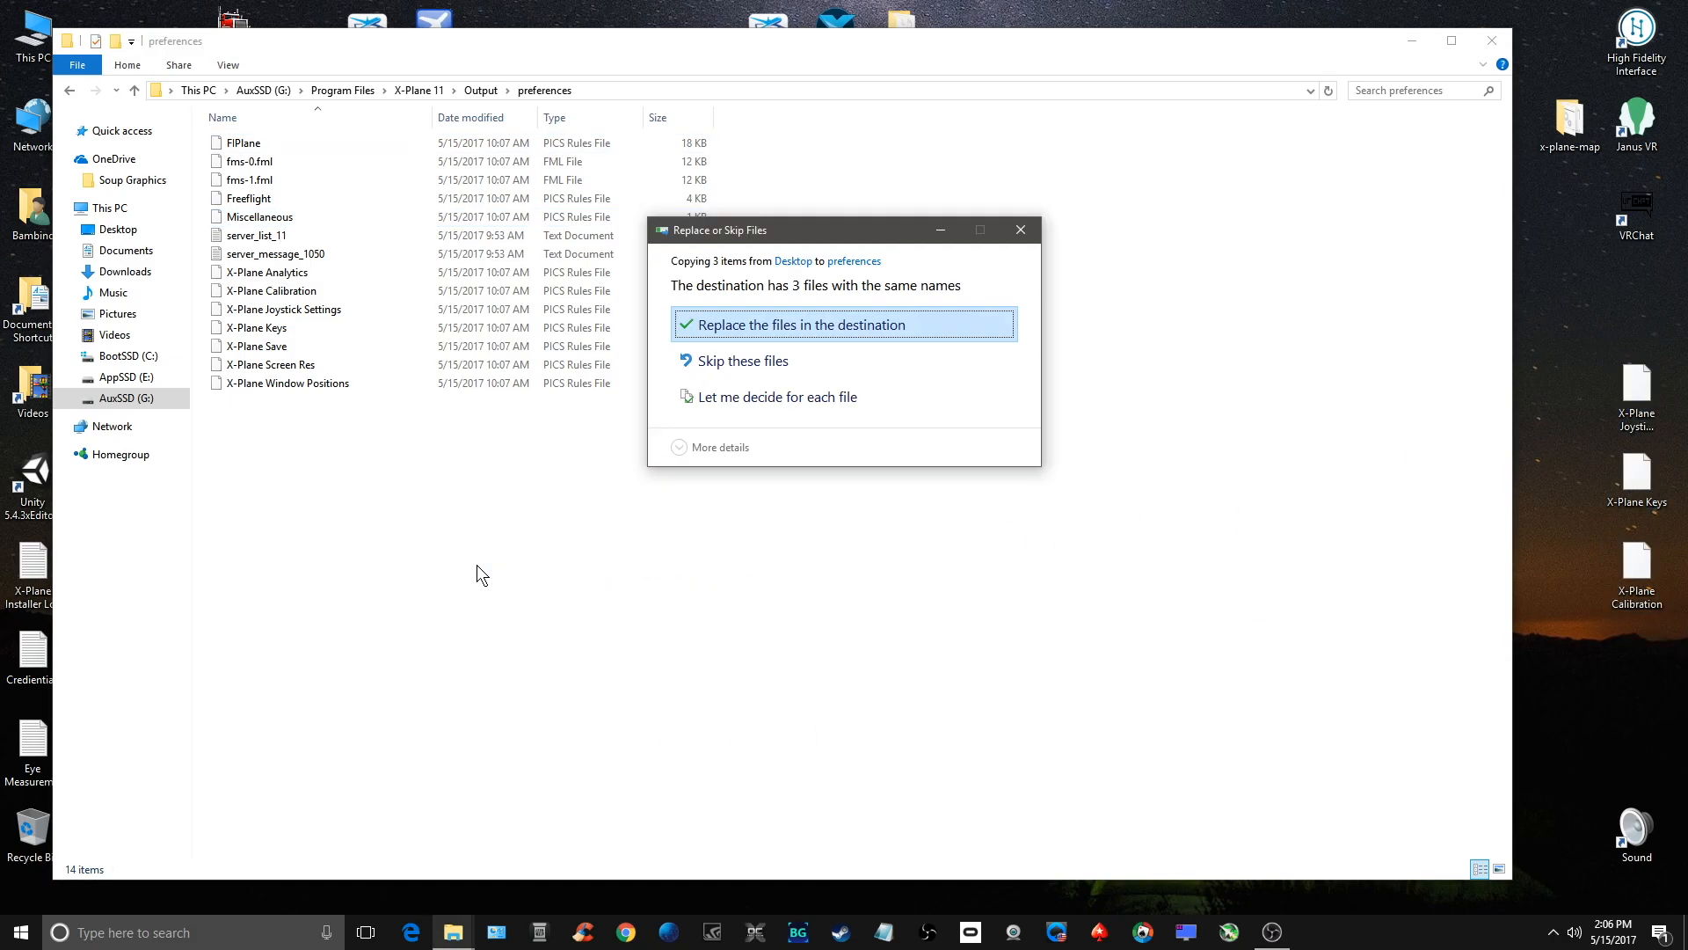
left_click(802, 324)
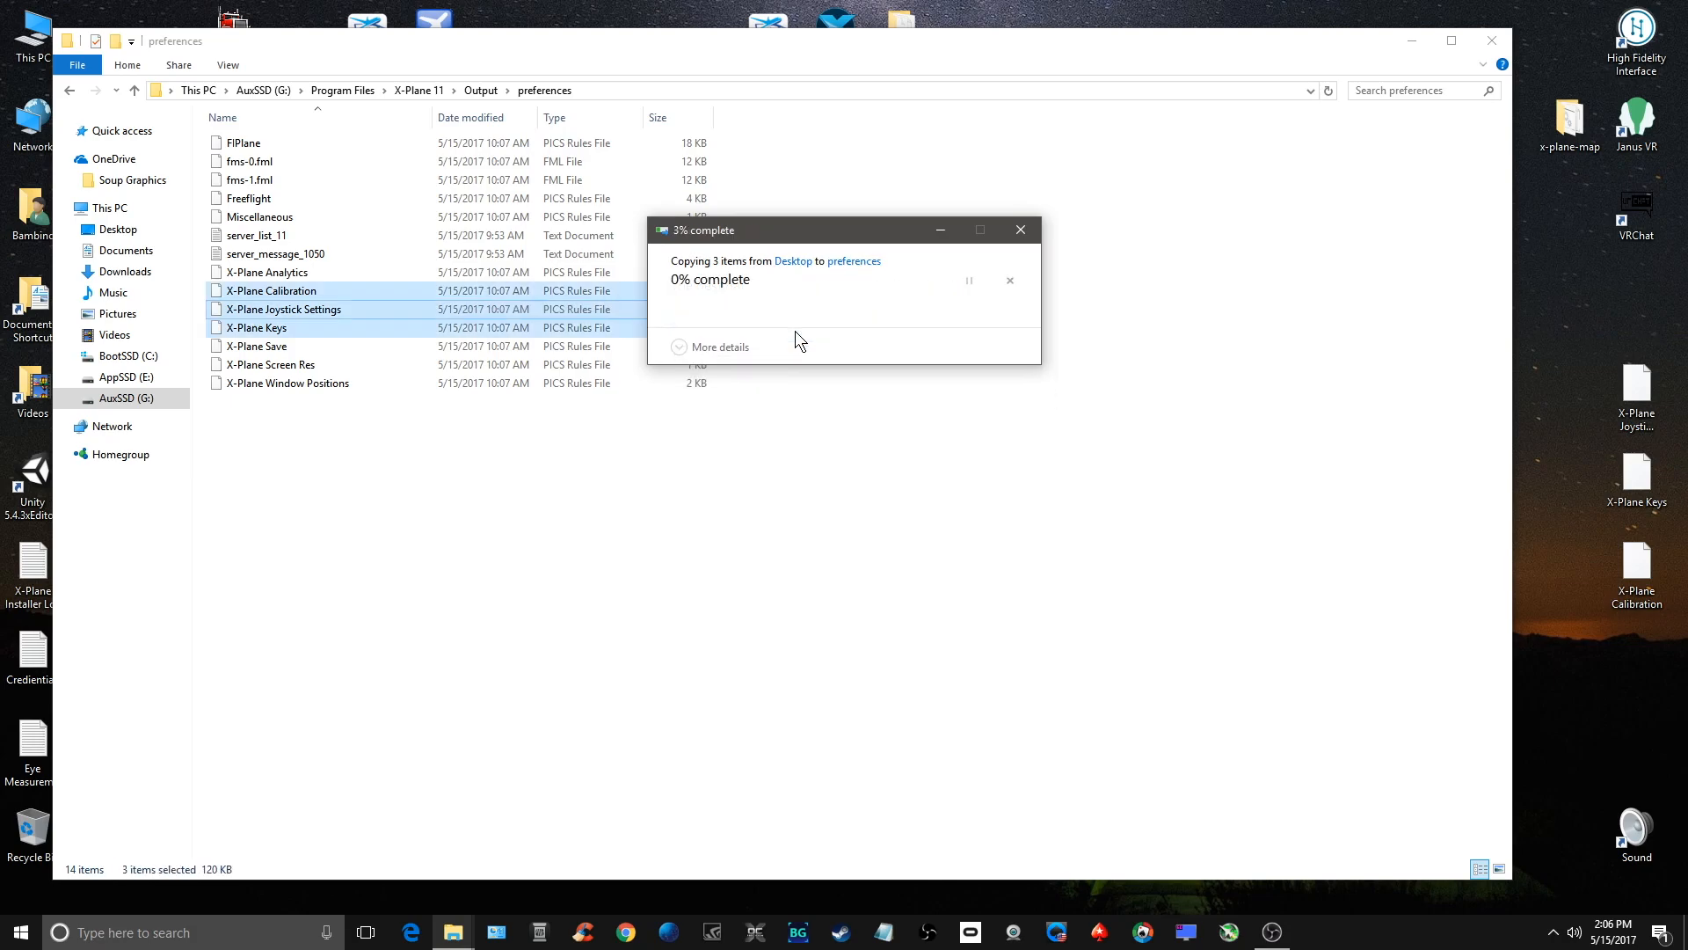